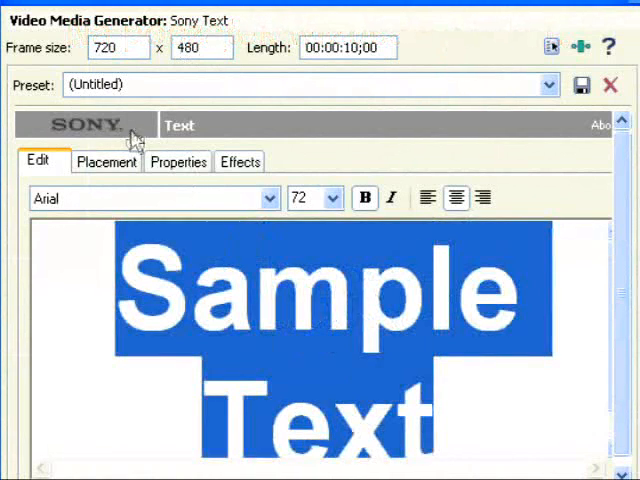
# - Type 'TVSP' as the title text and choose Courier New as its font
pyautogui.write('TVSP')
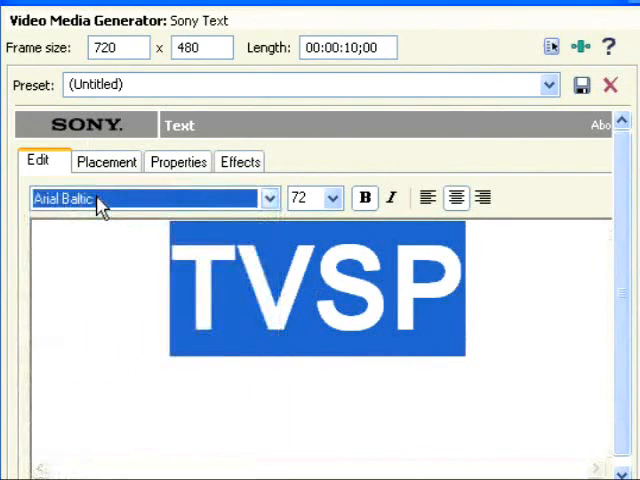
pyautogui.click(152, 198)
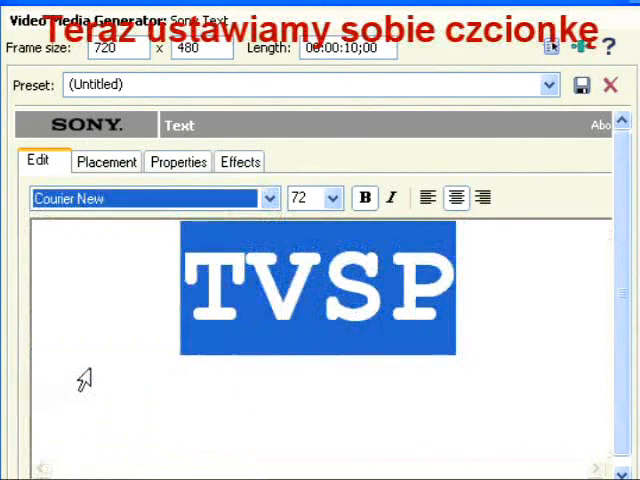
pyautogui.click(267, 198)
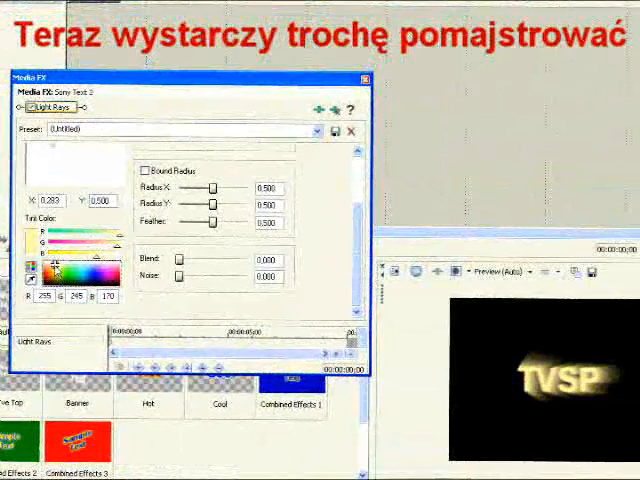
# - Drag the Light Rays Blend slider up, then back down to about 0.396
pyautogui.moveTo(180, 262); pyautogui.dragTo(215, 262)
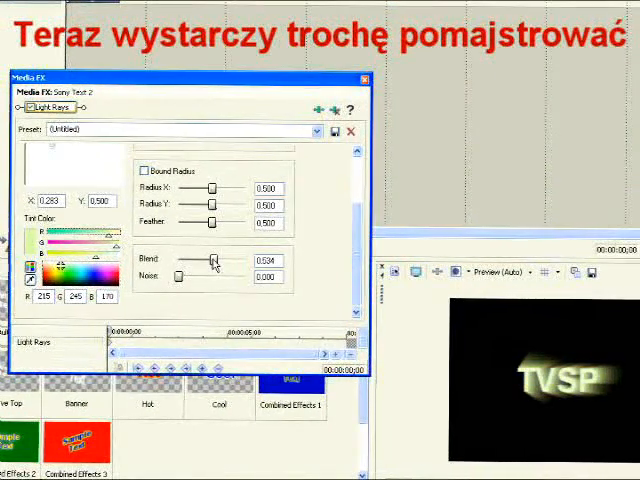
pyautogui.moveTo(219, 259); pyautogui.dragTo(202, 259)
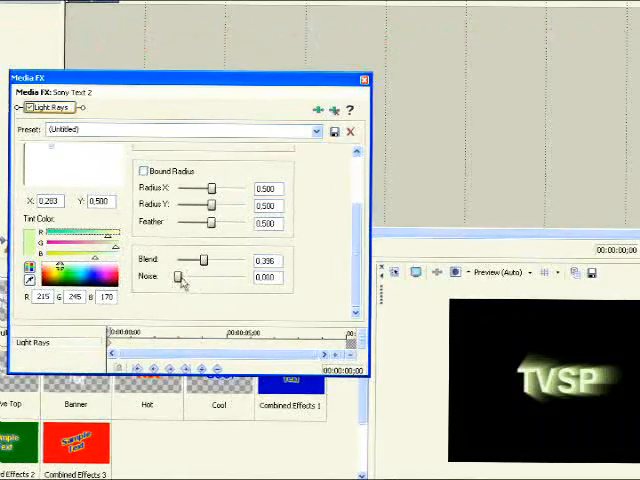